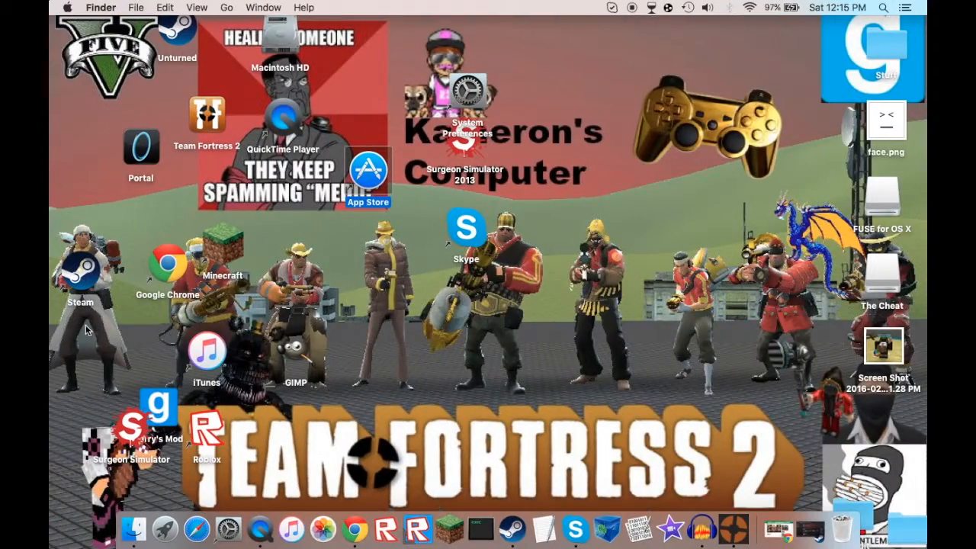
mouse_move(265, 206)
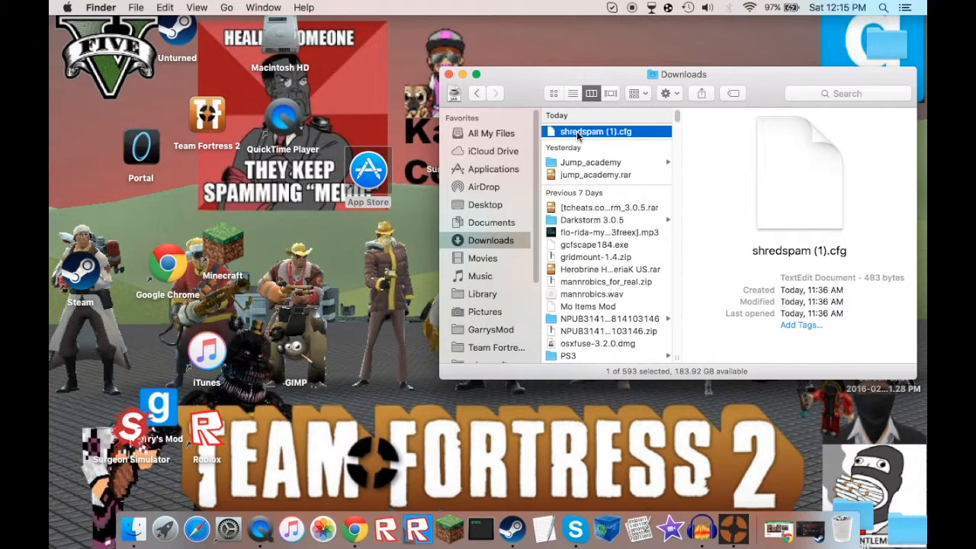
mouse_move(598, 149)
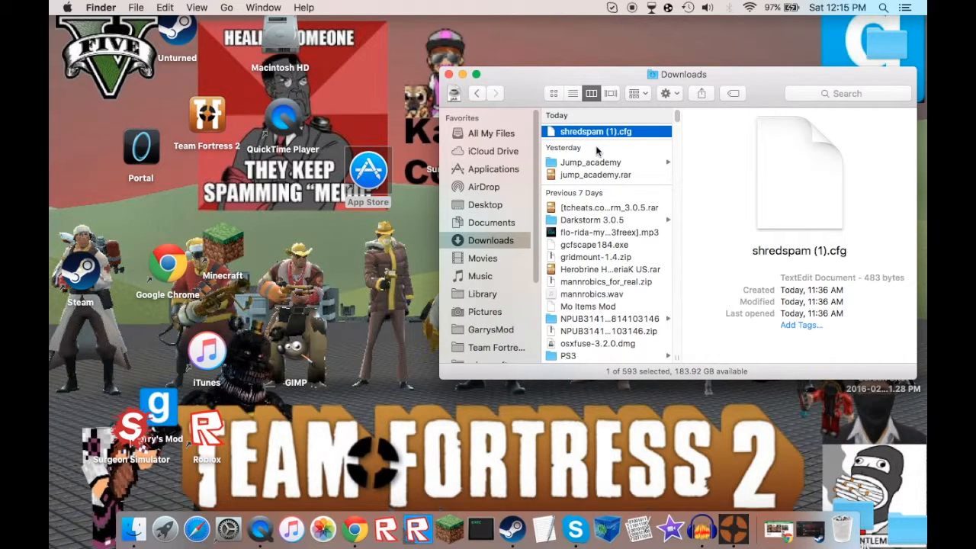
mouse_move(482, 262)
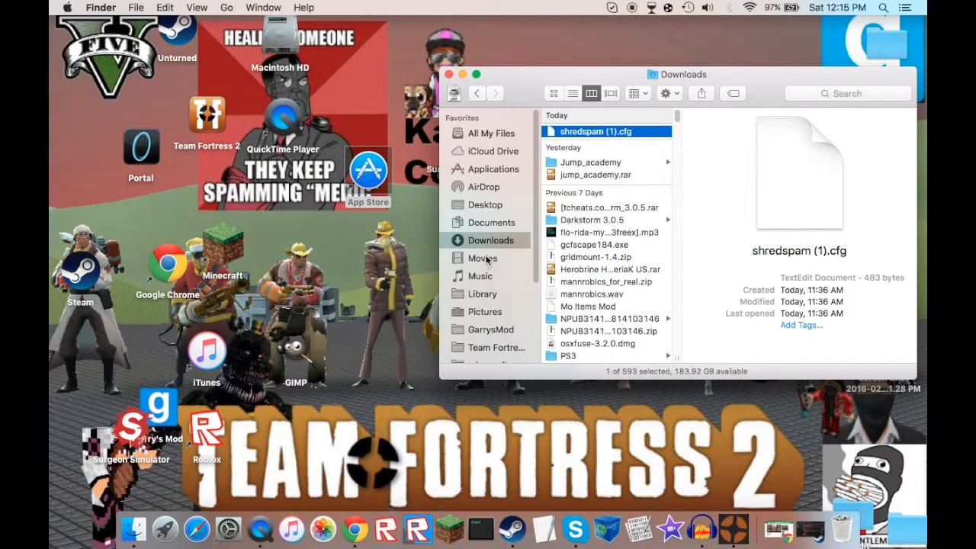
mouse_move(497, 262)
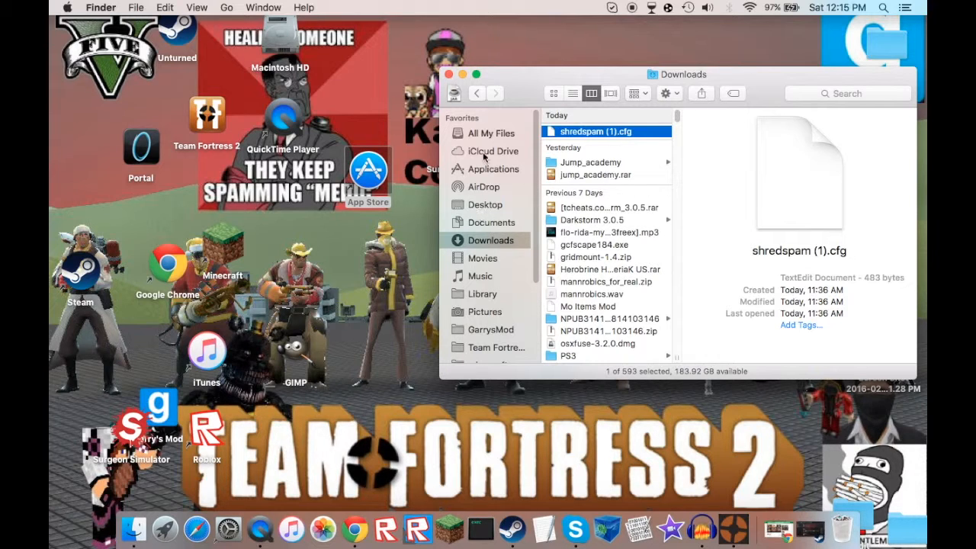
mouse_move(488, 327)
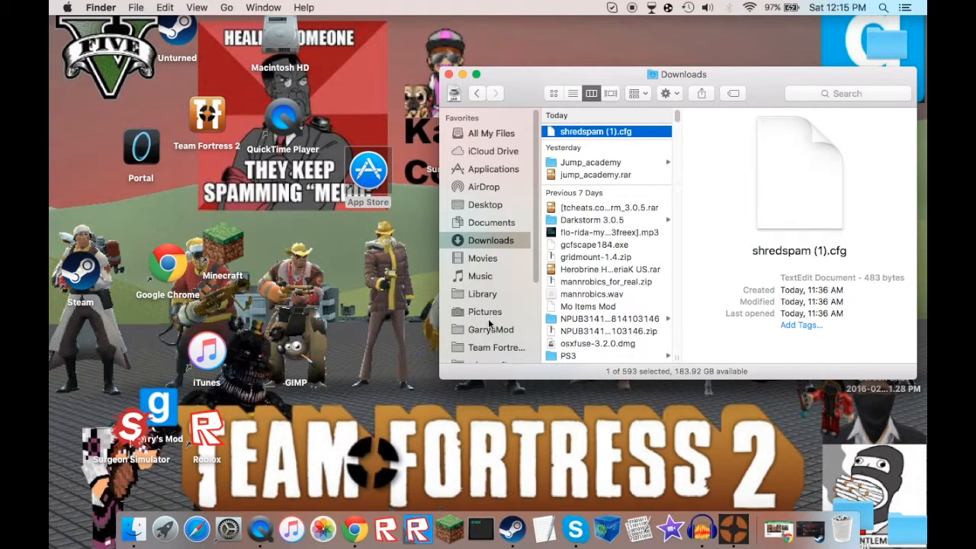
- Navigate from Library into Application Support and the Steam folder
left_click(482, 293)
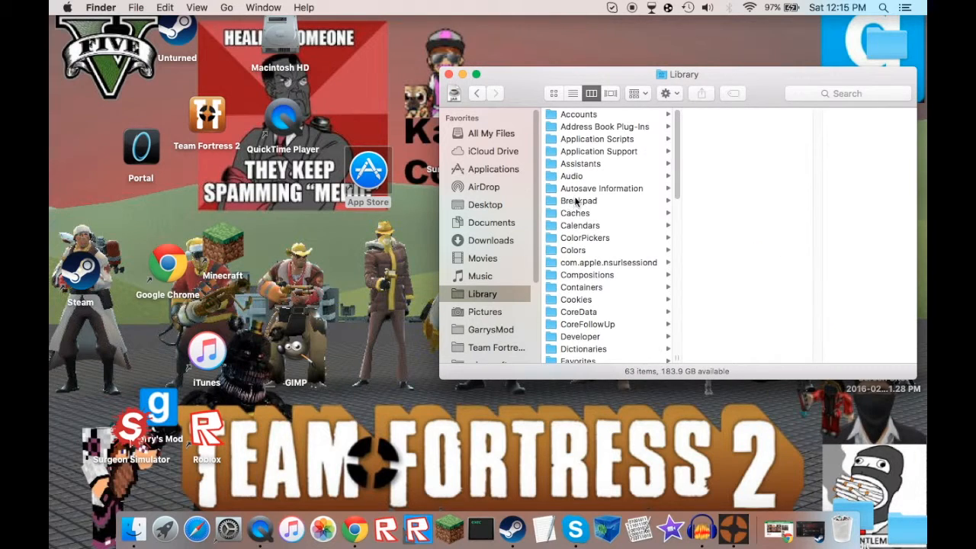
mouse_move(664, 156)
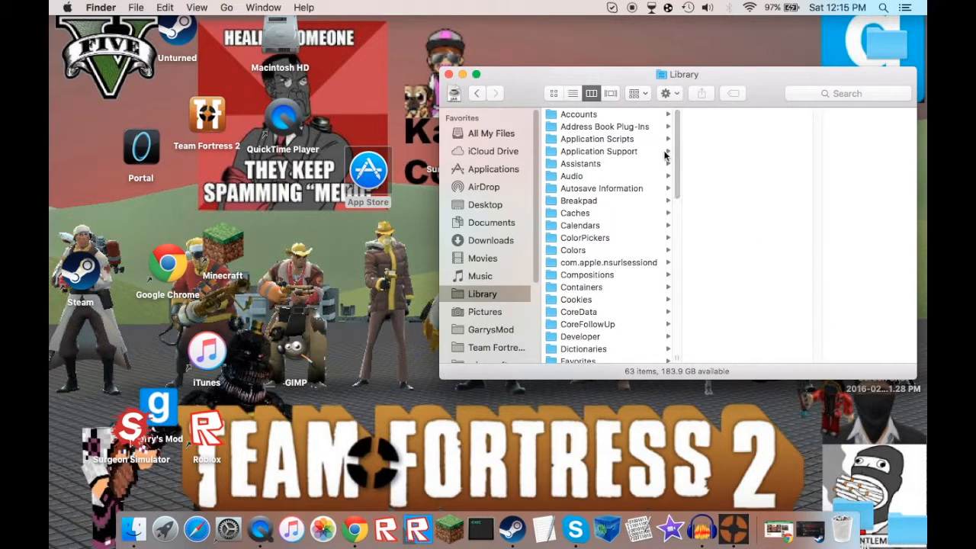
left_click(598, 151)
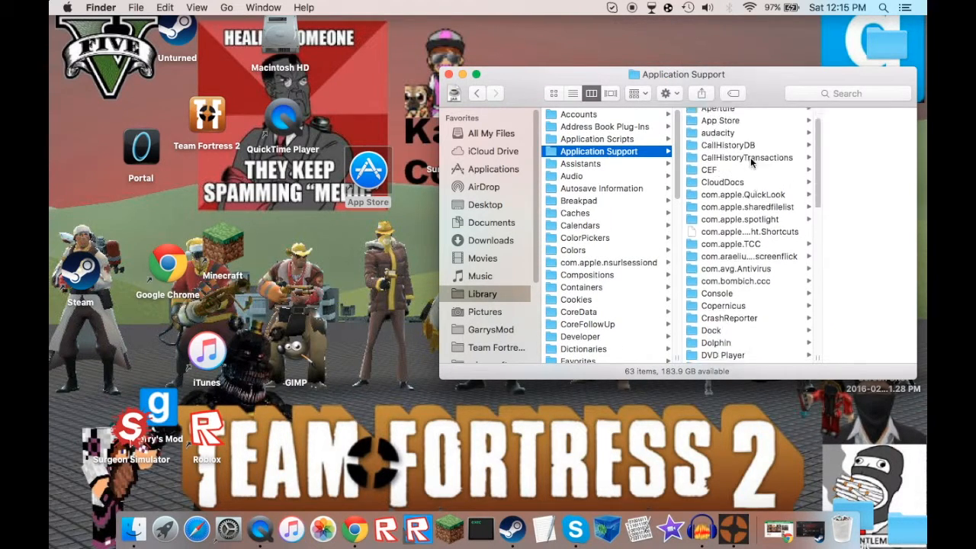
scroll("down", 3)
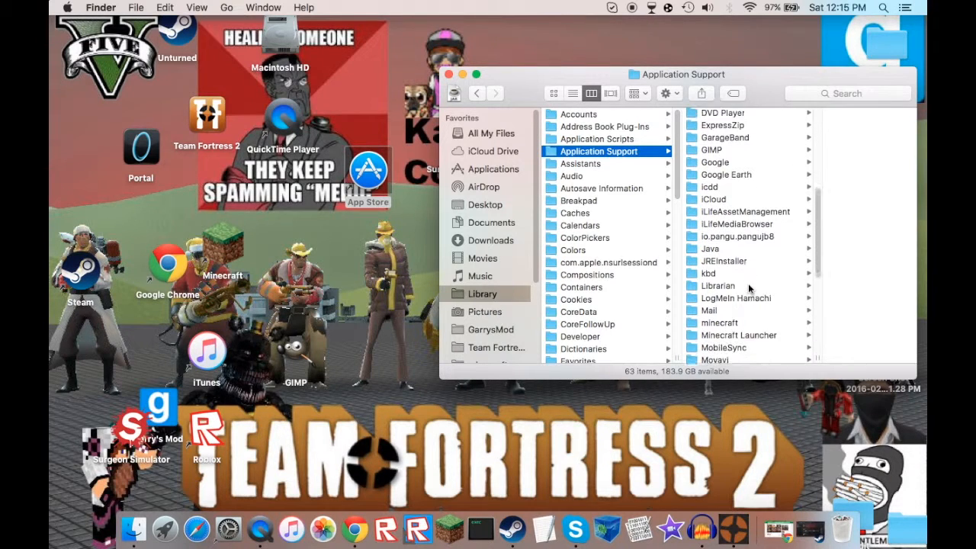
scroll("down", 3)
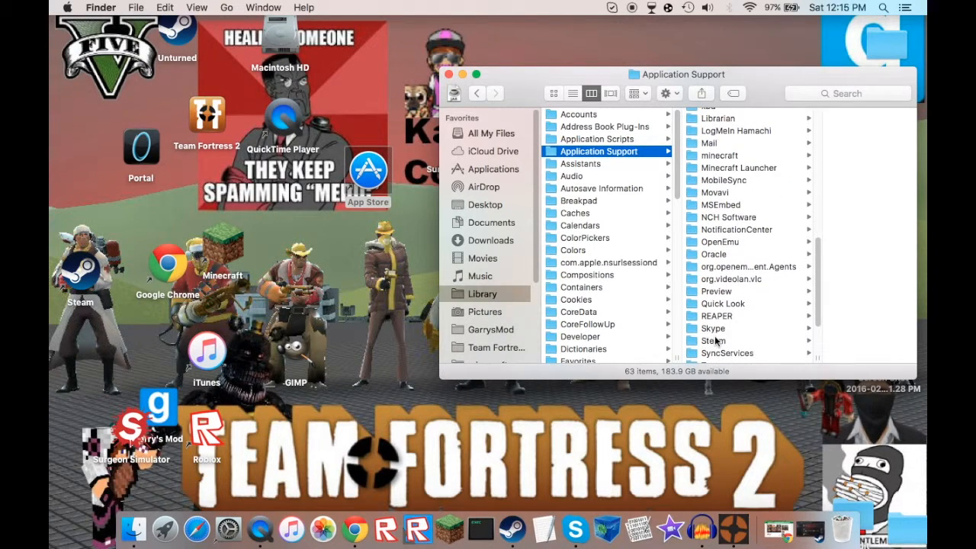
left_click(714, 340)
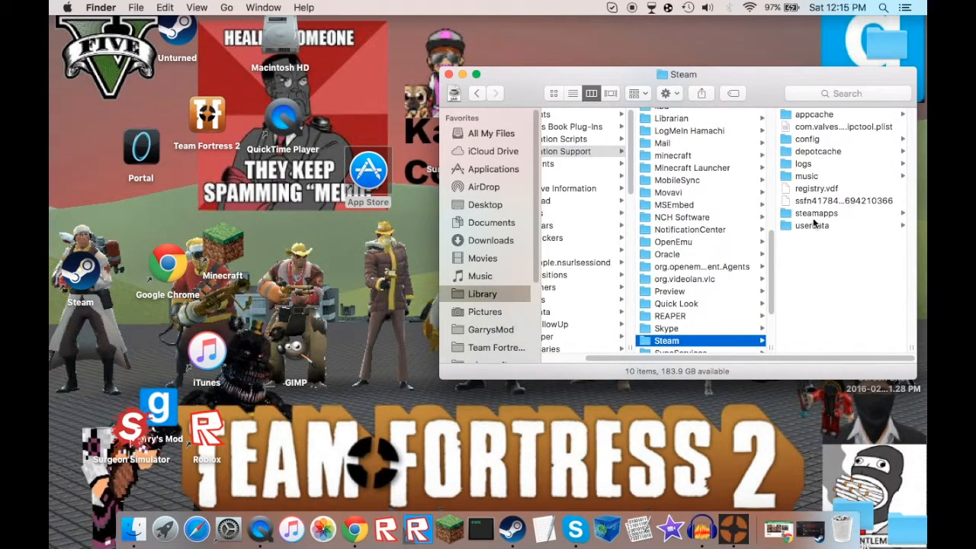
- Continue through steamapps > common > Team Fortress 2 > tf into the cfg folder
left_click(816, 214)
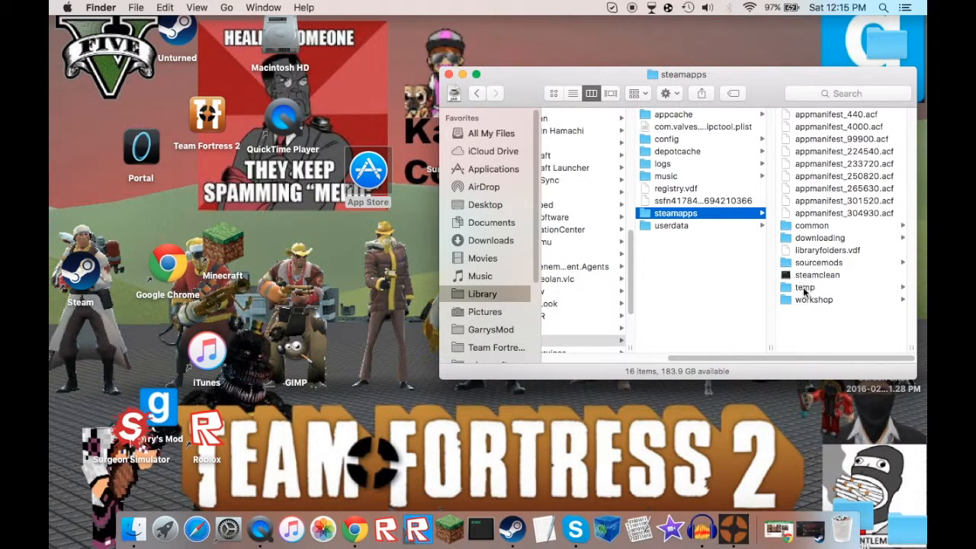
left_click(811, 226)
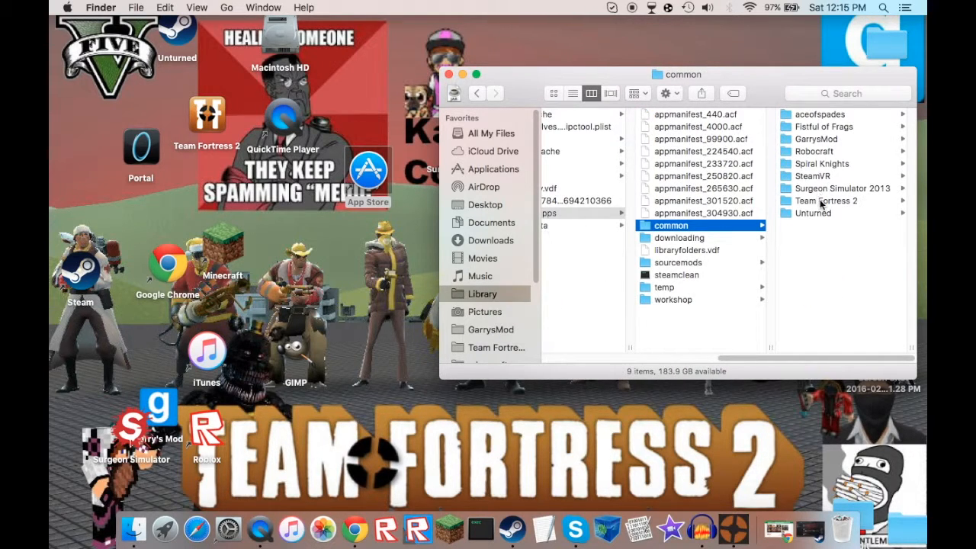
left_click(827, 201)
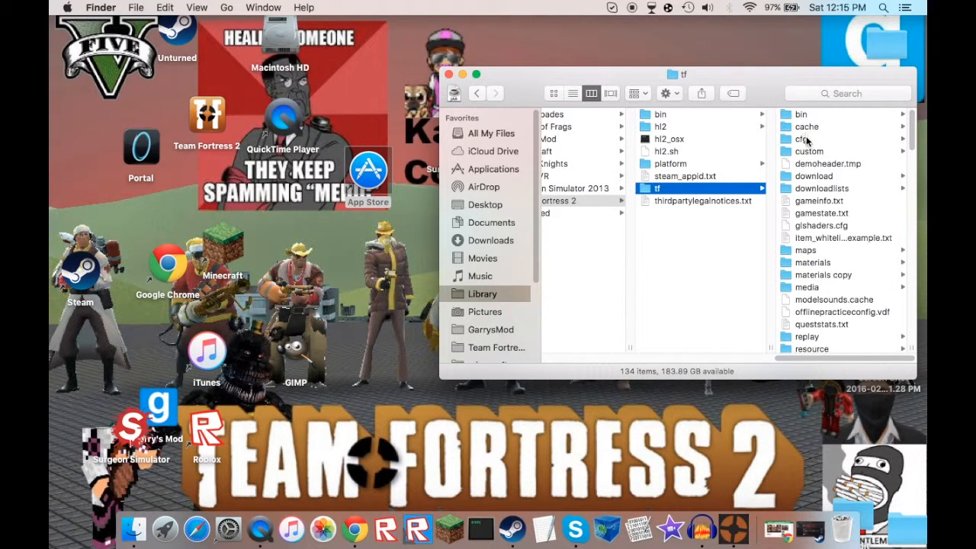
left_click(805, 139)
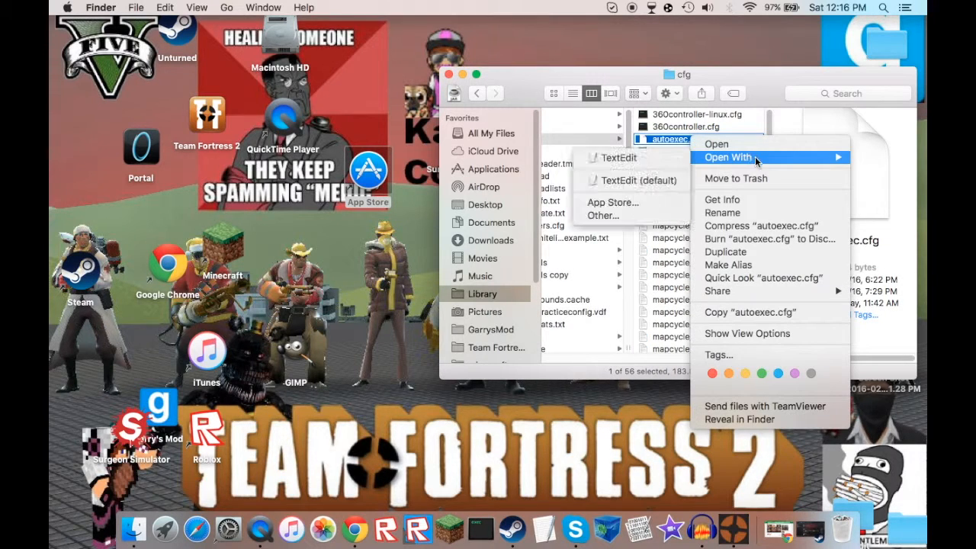
- Open autoexec.cfg with TextEdit via its file options and select a line of the Shred Alert script
left_click(621, 157)
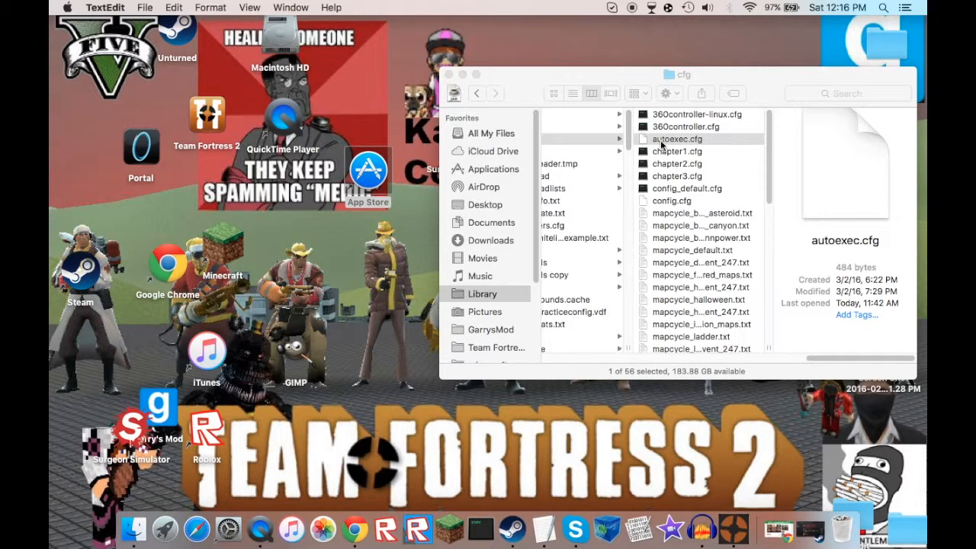
left_click(677, 138)
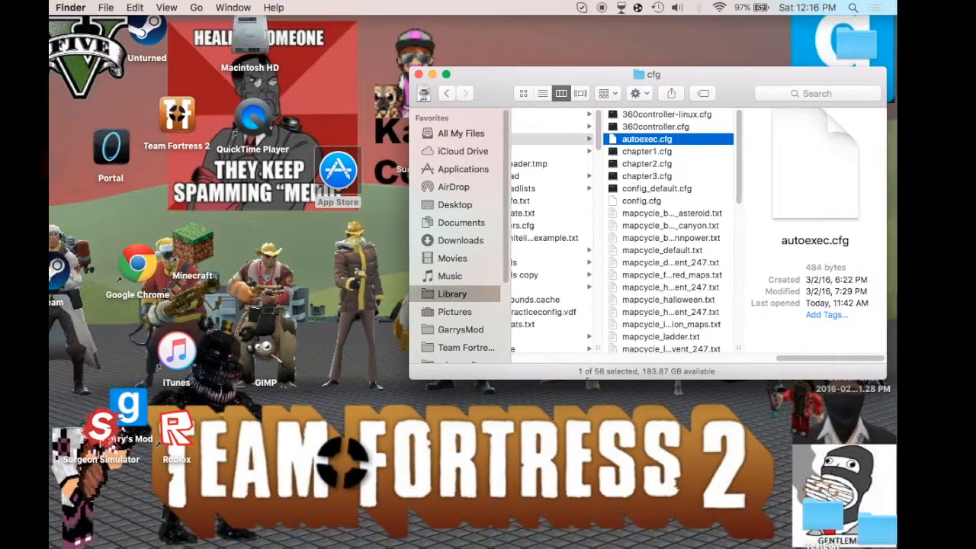
right_click(647, 138)
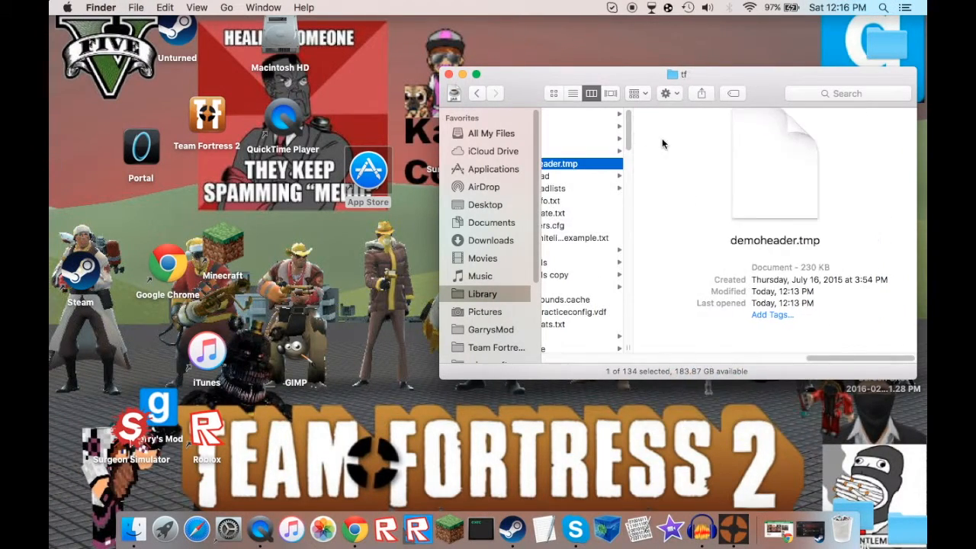
left_click(573, 151)
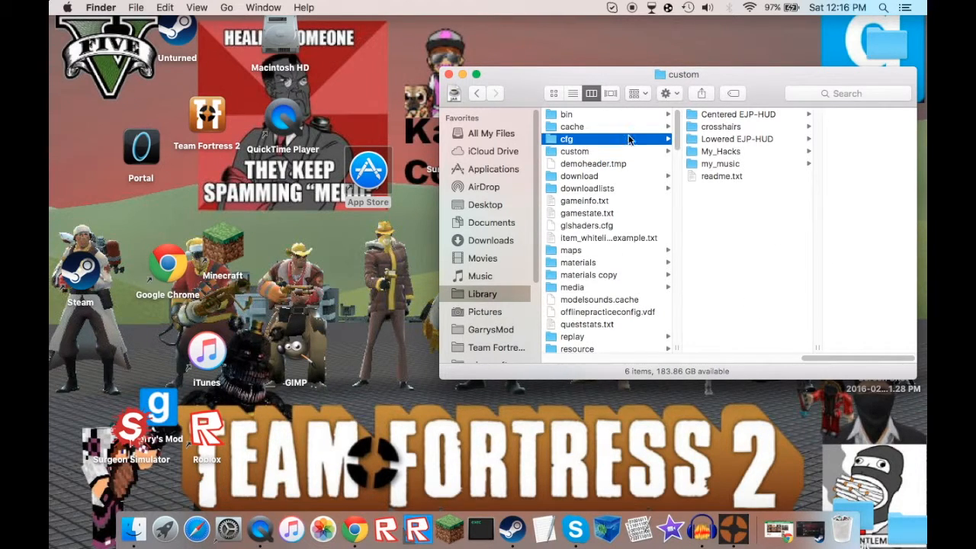
right_click(735, 139)
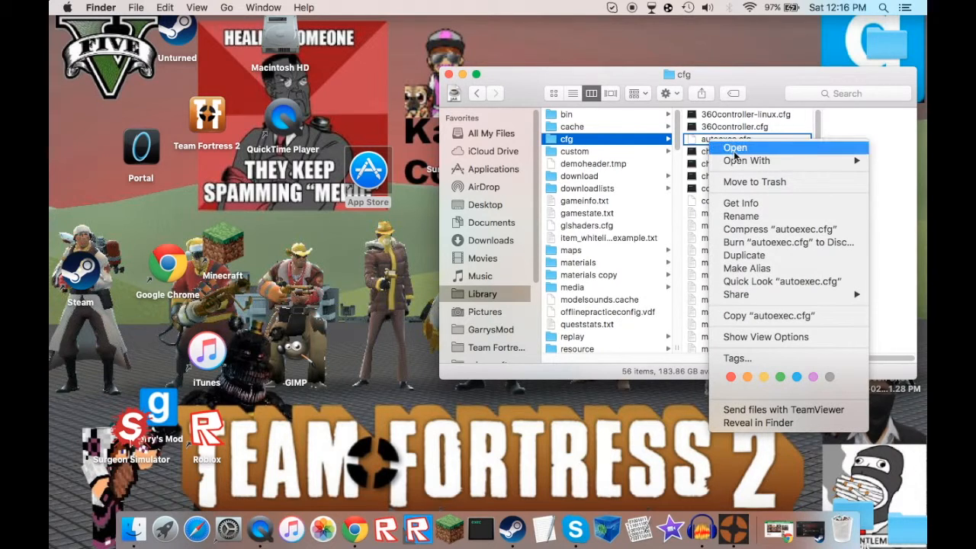
left_click(735, 146)
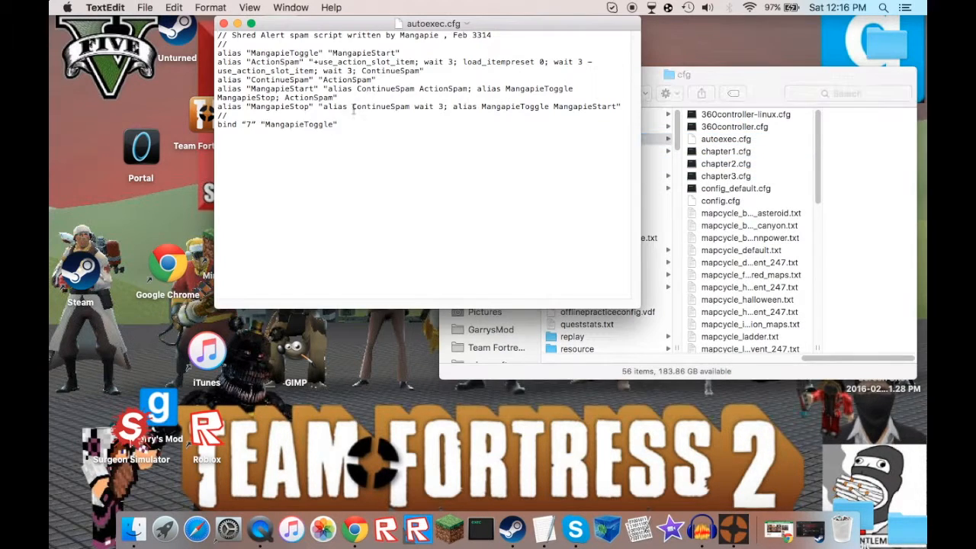
triple_click(277, 126)
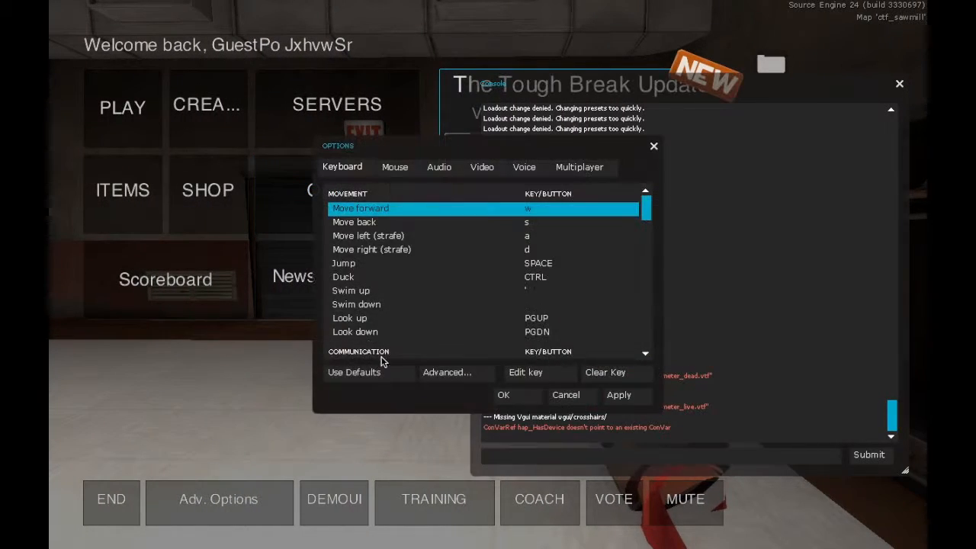
- Enable the developer console, enter bind "7" "MangapieToggle", and test it in a match
left_click(447, 373)
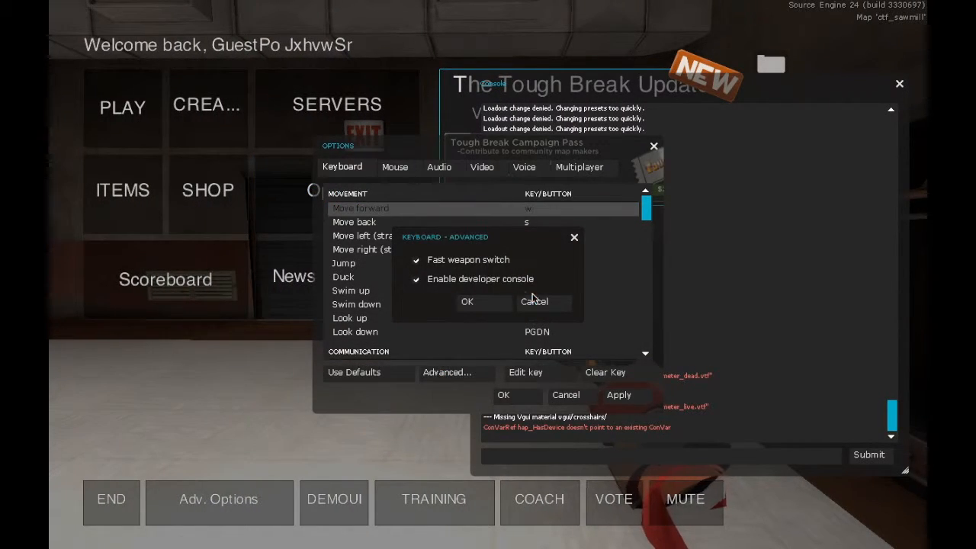
left_click(467, 302)
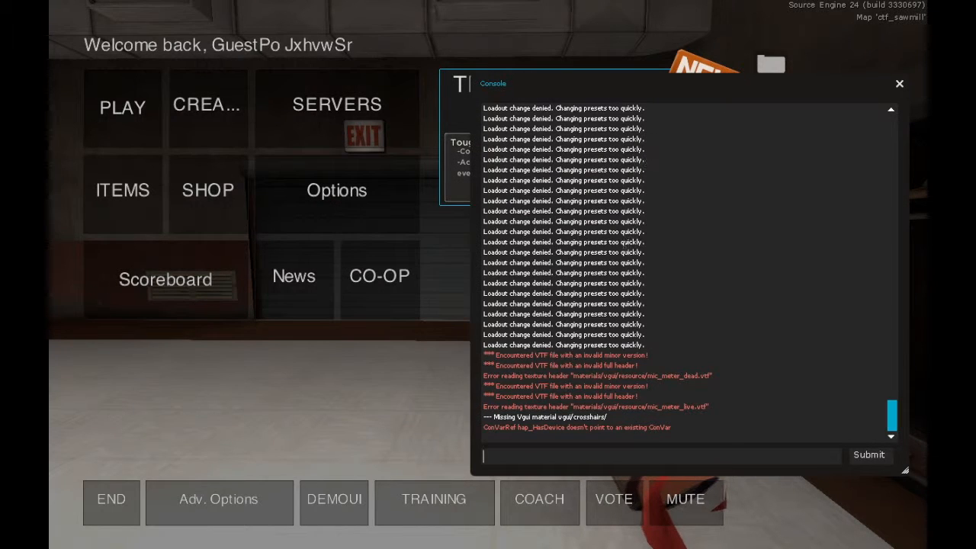
type("bind \"7\" \"MangapieToggle\"")
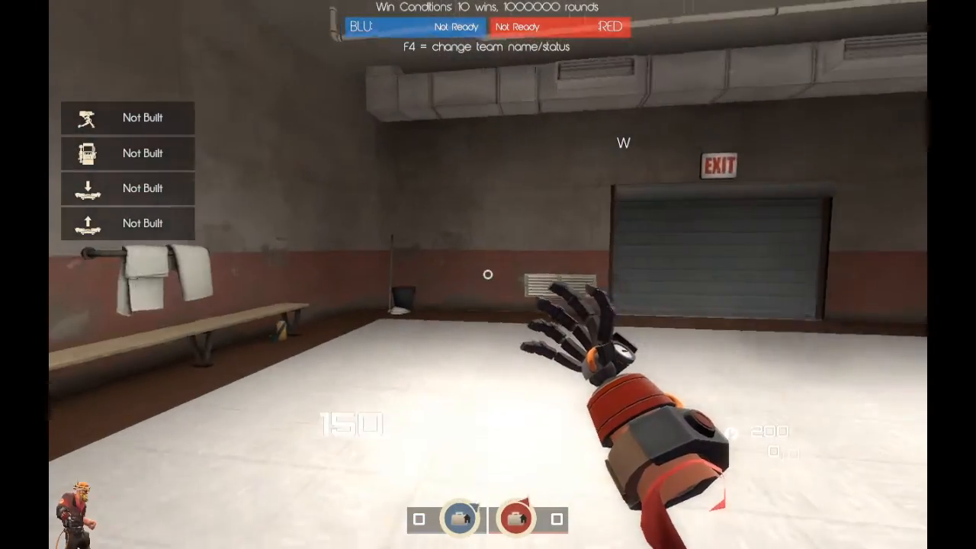
key("shift+tab")
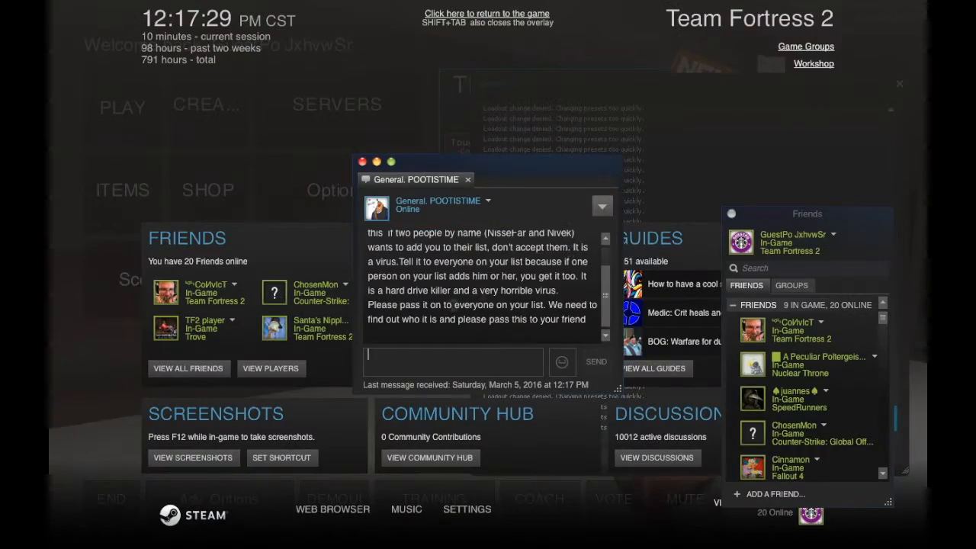
left_click(485, 14)
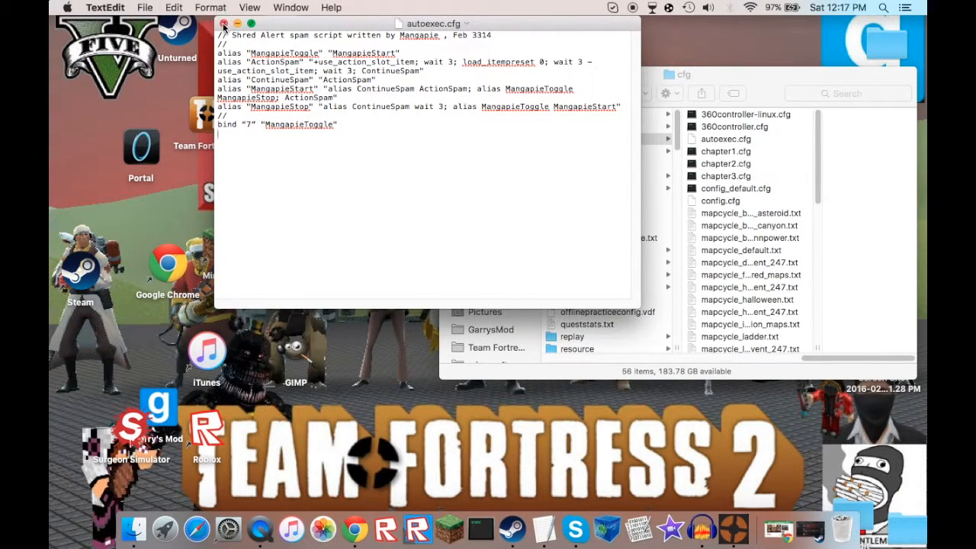
- Close the autoexec.cfg TextEdit window and the cfg Finder window
left_click(224, 24)
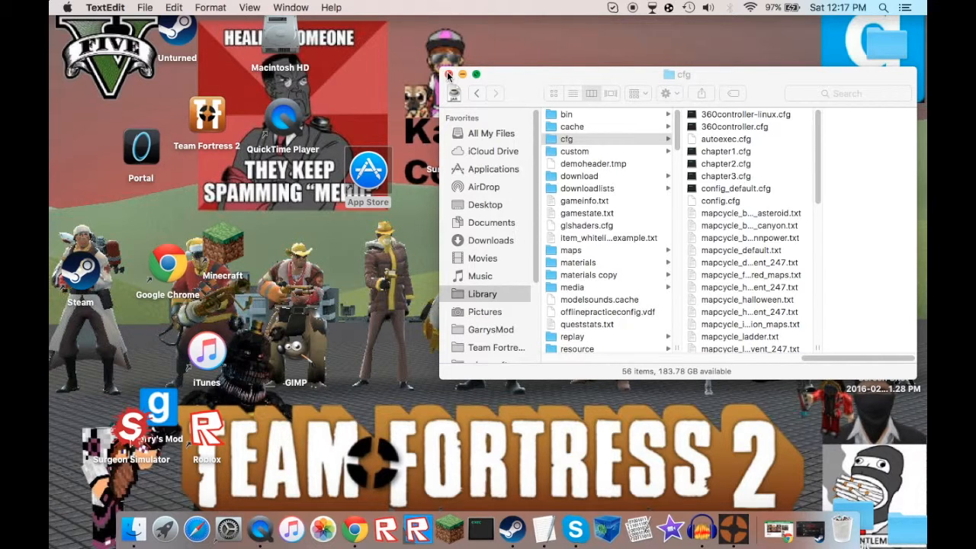
left_click(449, 73)
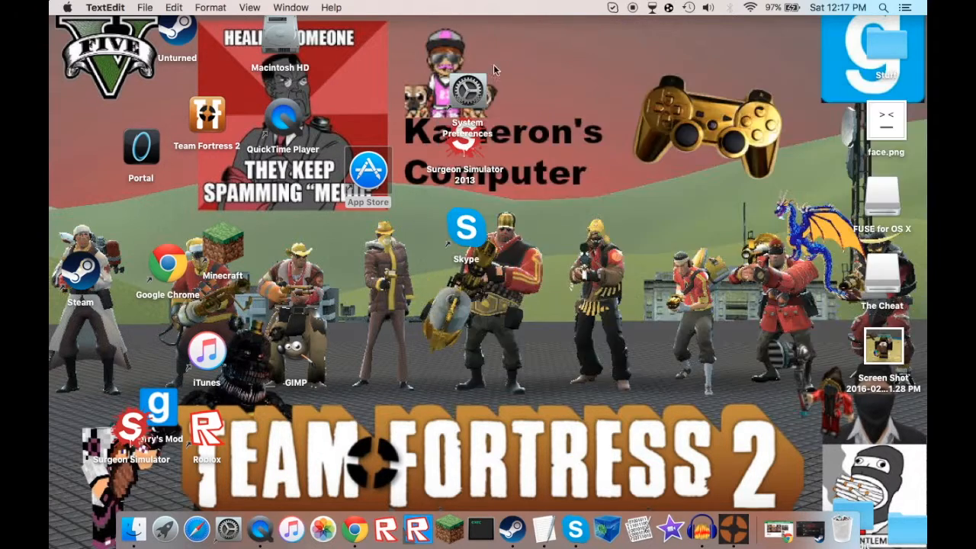